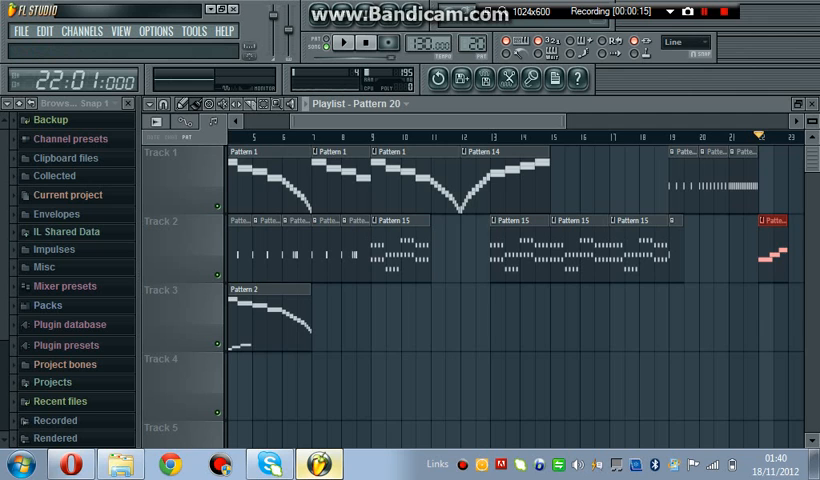
# Bring up the channel rack for Pattern 15 with the Kick, Clap and Default channels
pyautogui.hscroll(3)
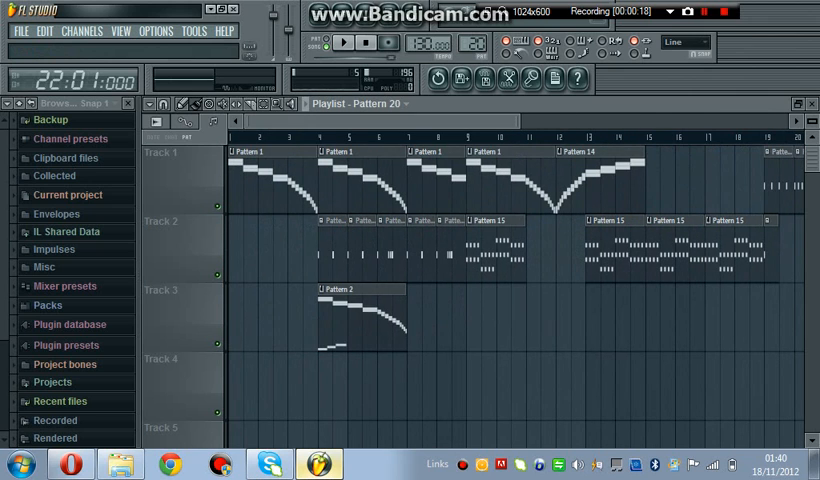
pyautogui.click(402, 104)
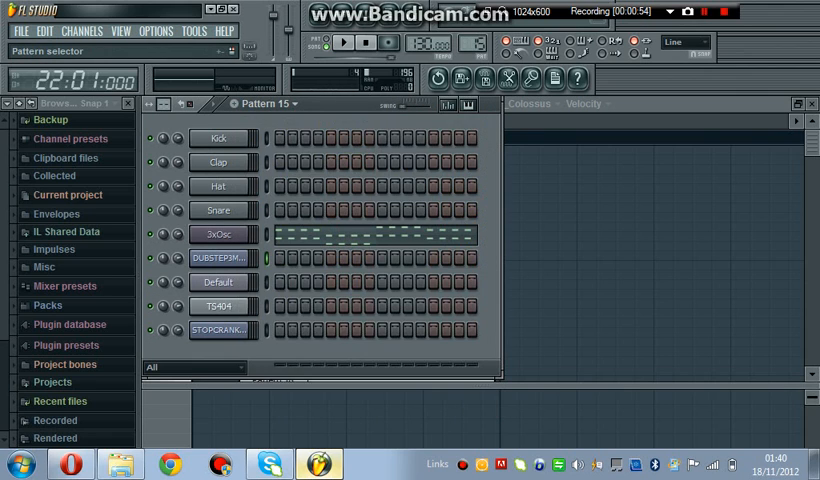
# Step through Pattern 13 to Pattern 12, close the Default channel settings and bring up a channel's options
pyautogui.click(266, 104)
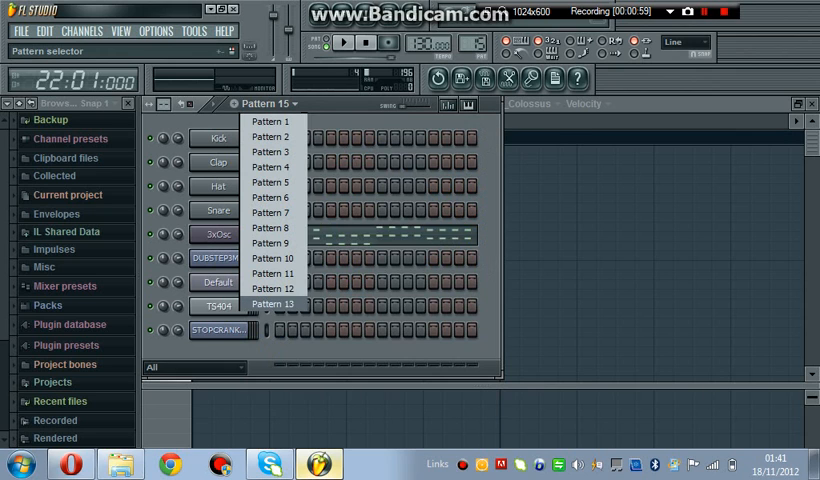
pyautogui.click(276, 304)
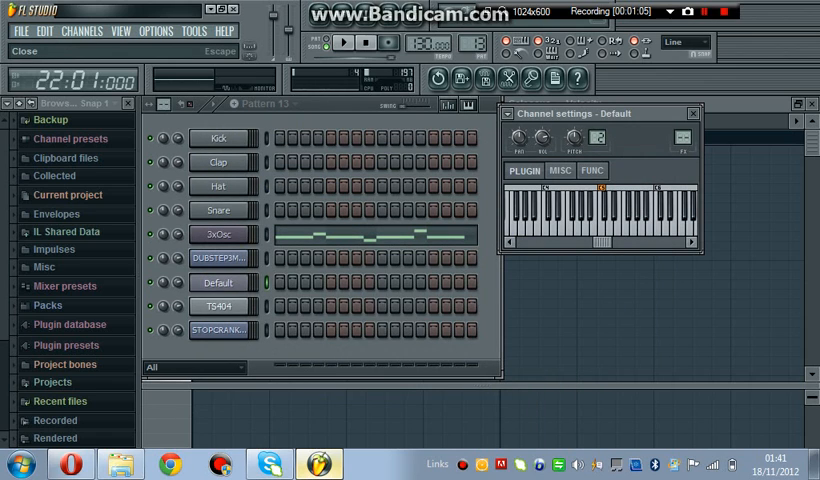
pyautogui.click(692, 112)
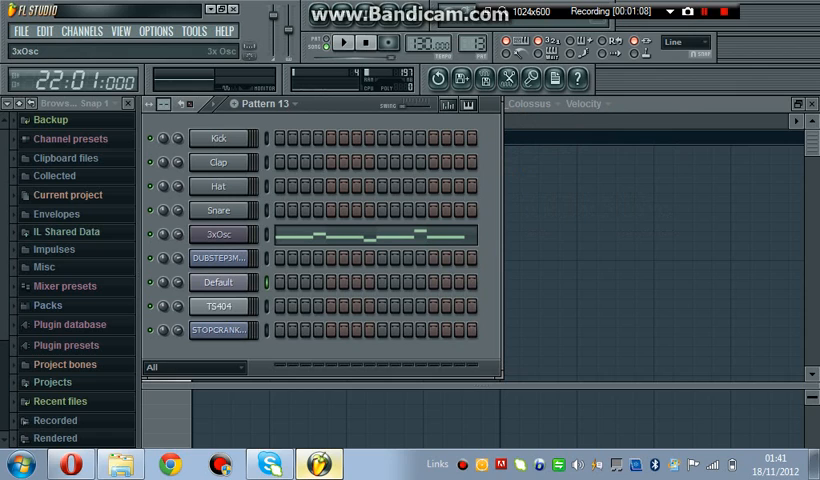
pyautogui.click(268, 104)
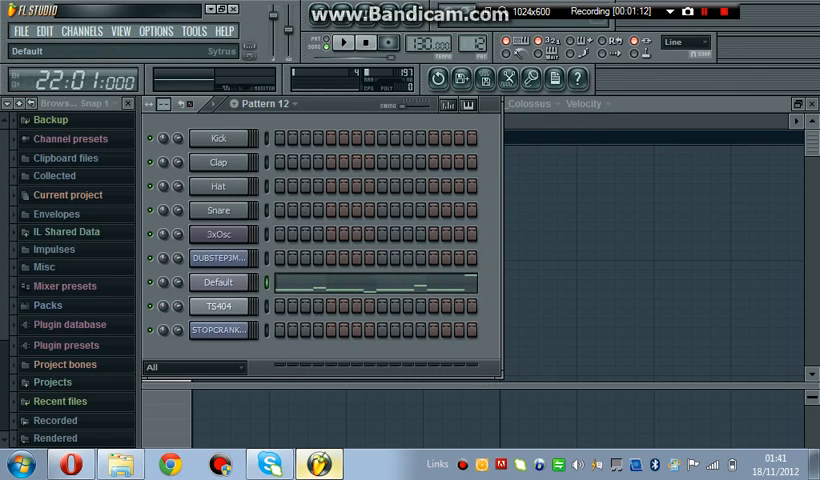
pyautogui.rightClick(218, 234)
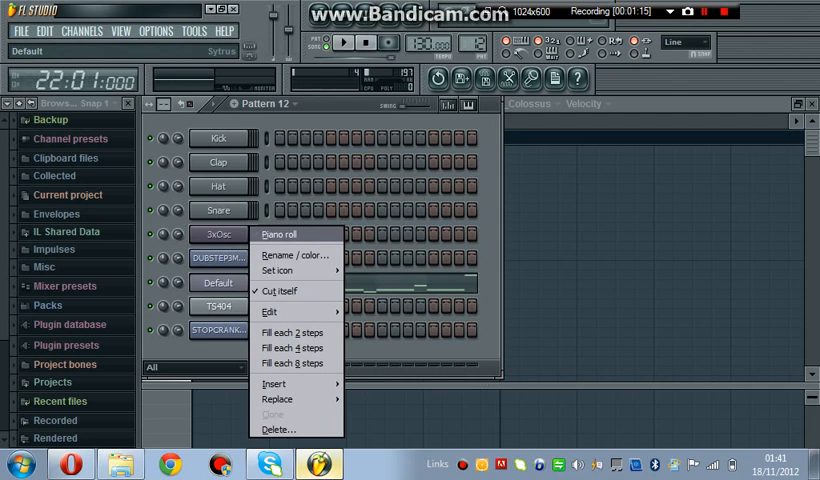
# Draw the Default channel's melody notes in Pattern 12's piano roll
pyautogui.click(278, 234)
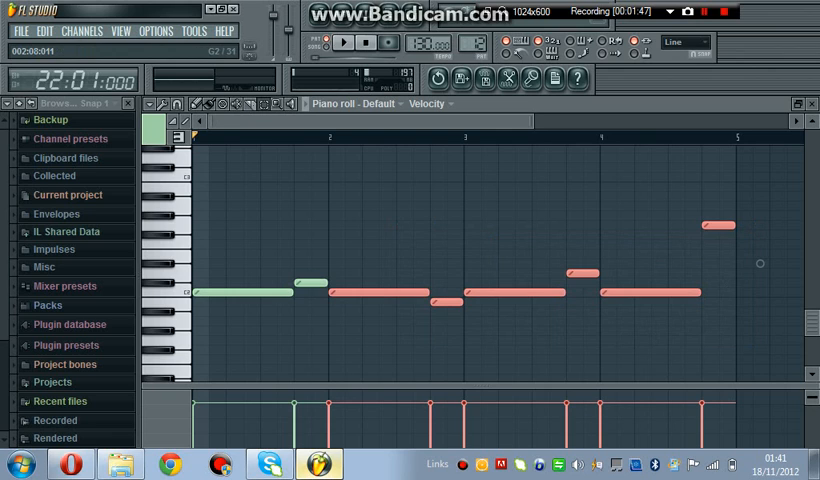
pyautogui.moveTo(376, 240); pyautogui.dragTo(760, 370)
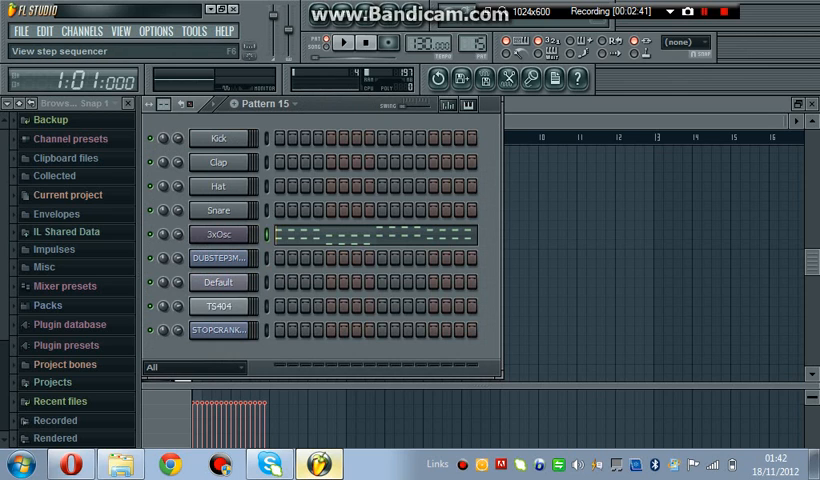
# Switch to another pattern for the Default channel's two-note chord progression
pyautogui.click(264, 104)
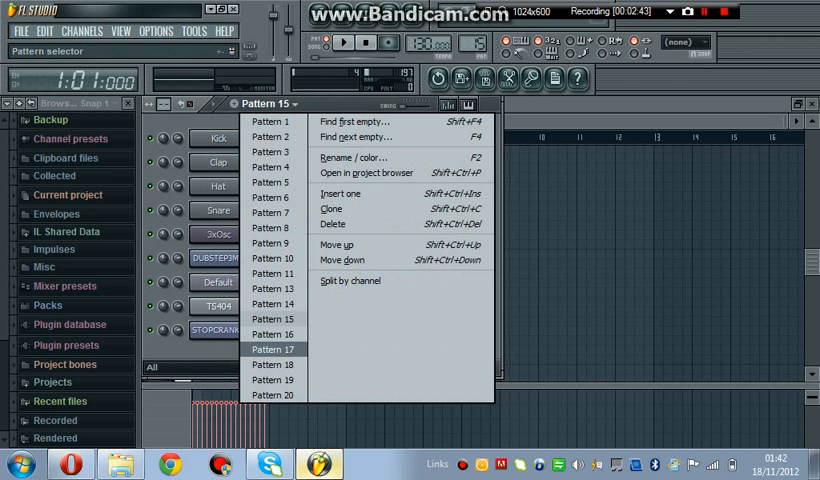
pyautogui.click(268, 394)
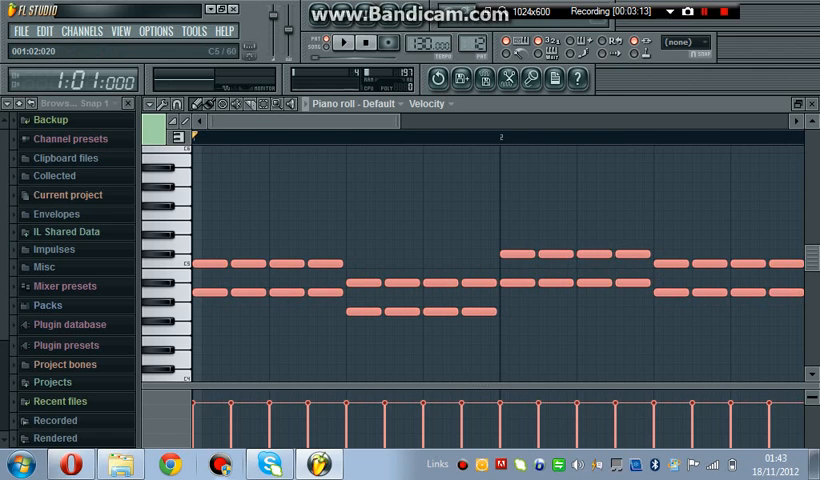
# Reshape the Default chord notes into short repeated two-note stabs
pyautogui.click(342, 42)
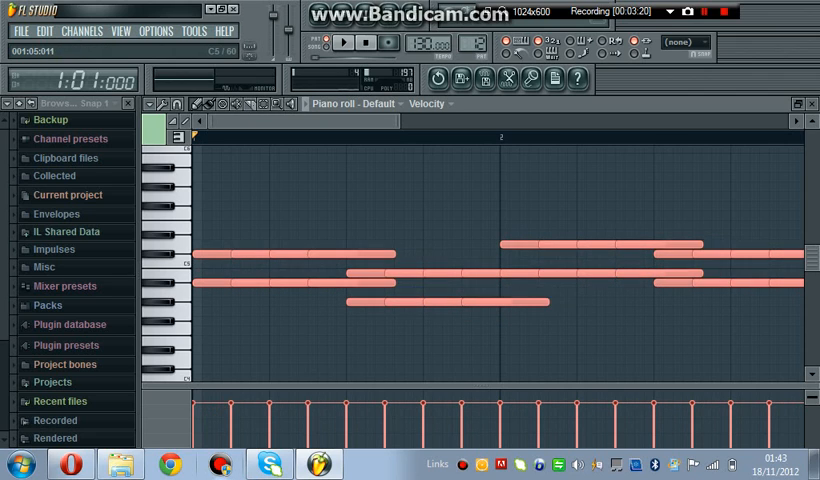
pyautogui.click(344, 42)
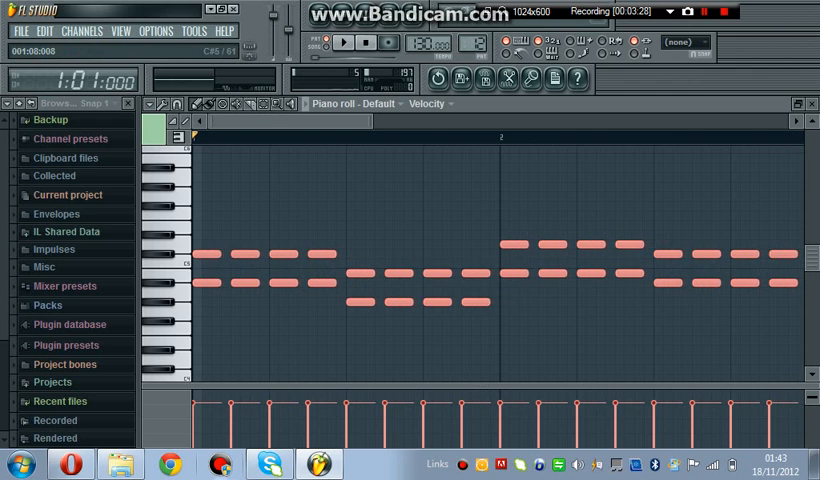
pyautogui.click(344, 42)
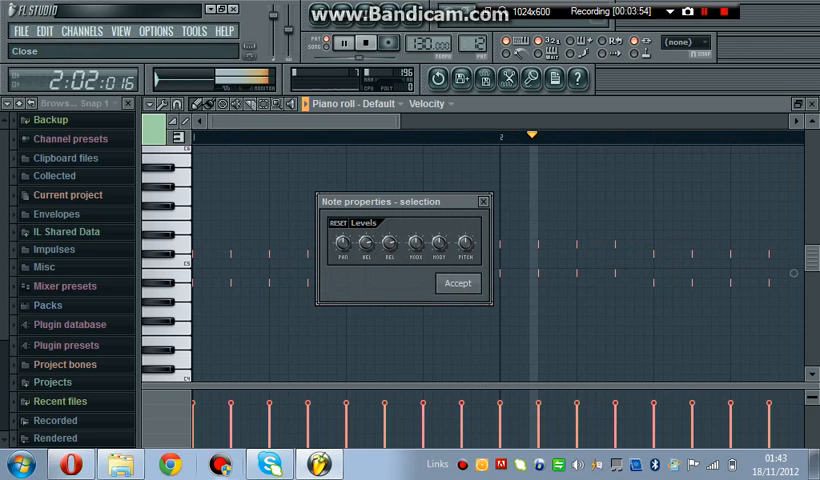
# Accept the edited note properties for the Default chord stabs
pyautogui.click(458, 284)
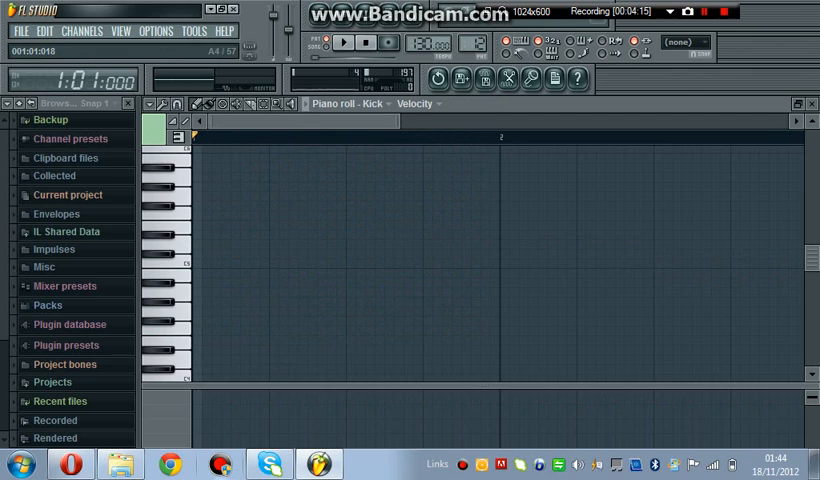
pyautogui.click(342, 42)
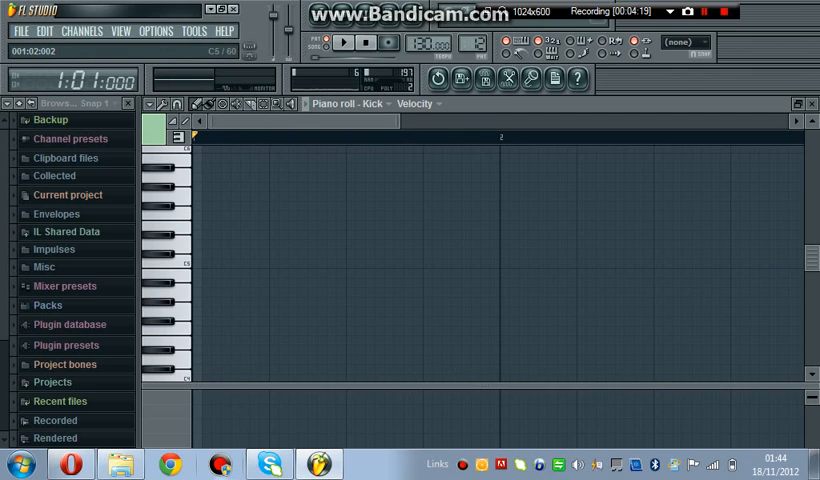
pyautogui.click(220, 264)
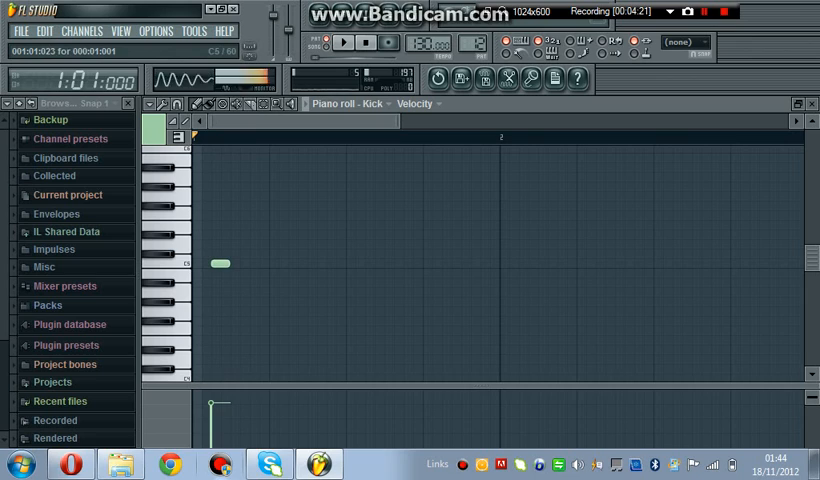
pyautogui.click(258, 264)
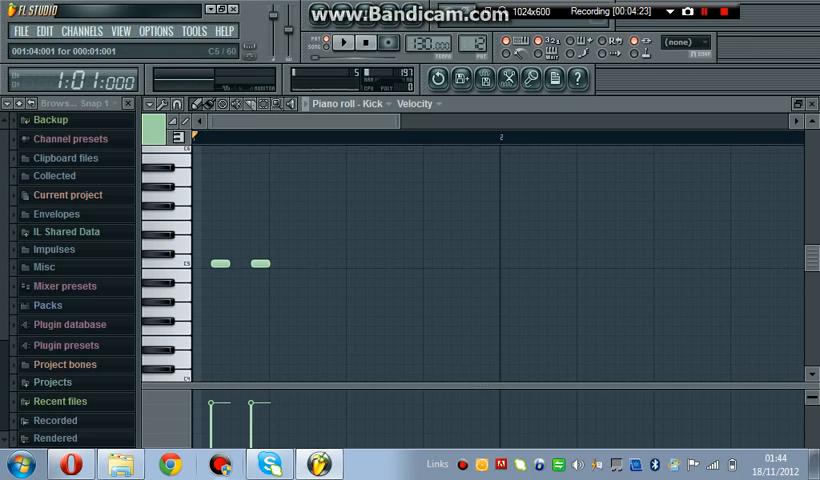
pyautogui.click(296, 264)
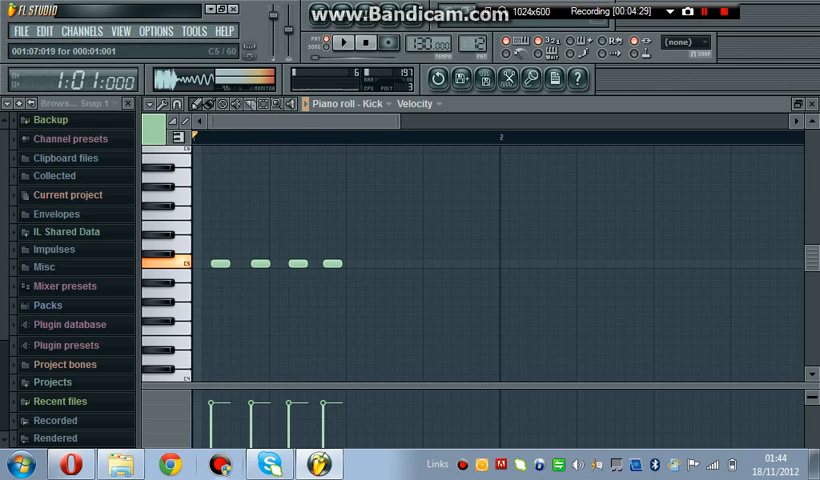
pyautogui.click(344, 42)
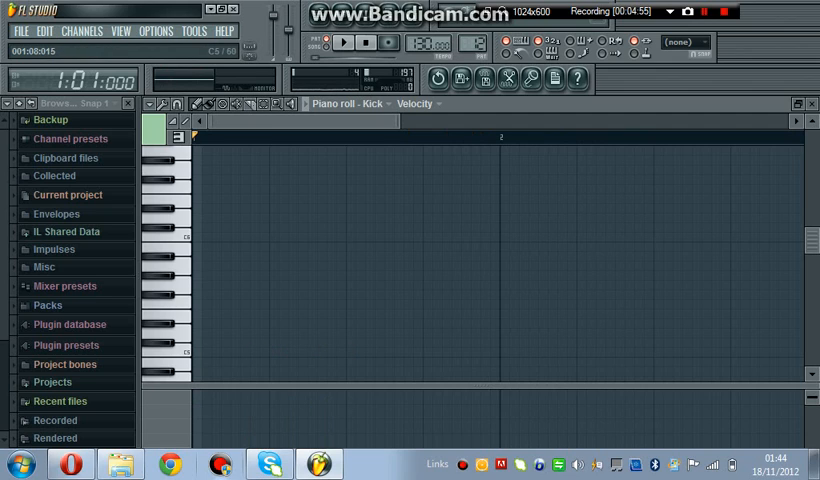
# Show Pattern 12's channel list with Kick, Clap, Hat and Snare step beats
pyautogui.click(200, 352)
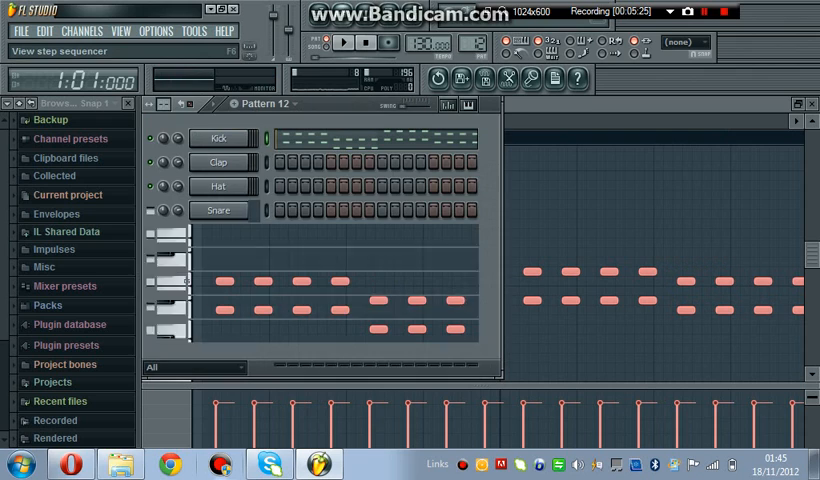
# Open the Clap channel's piano roll from its channel options
pyautogui.rightClick(216, 164)
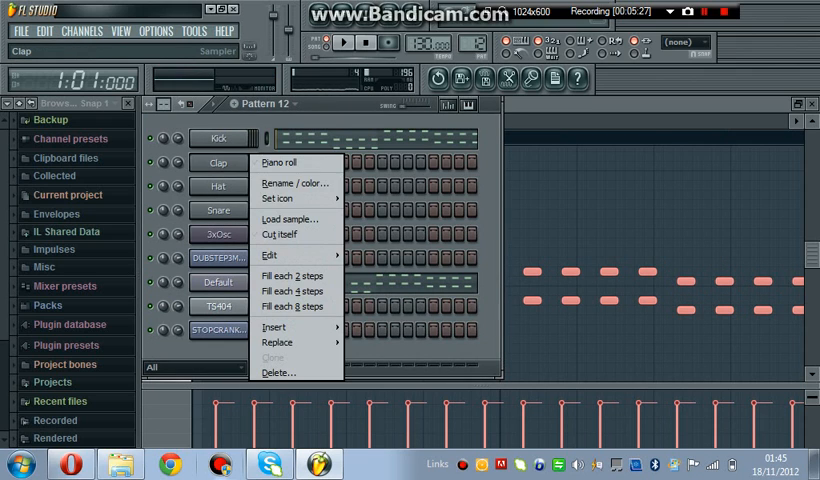
pyautogui.click(278, 162)
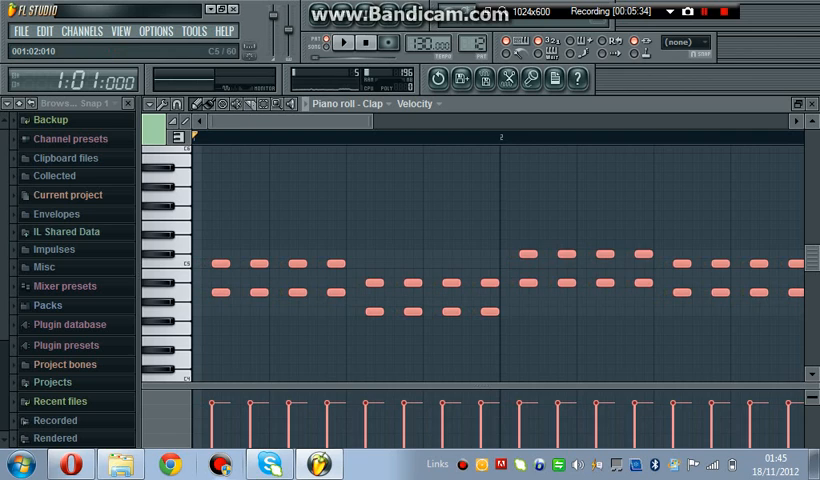
pyautogui.click(344, 42)
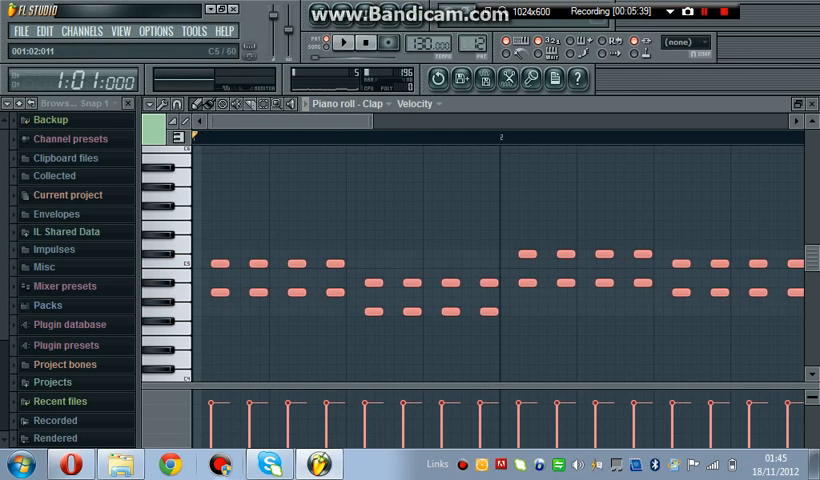
pyautogui.click(342, 42)
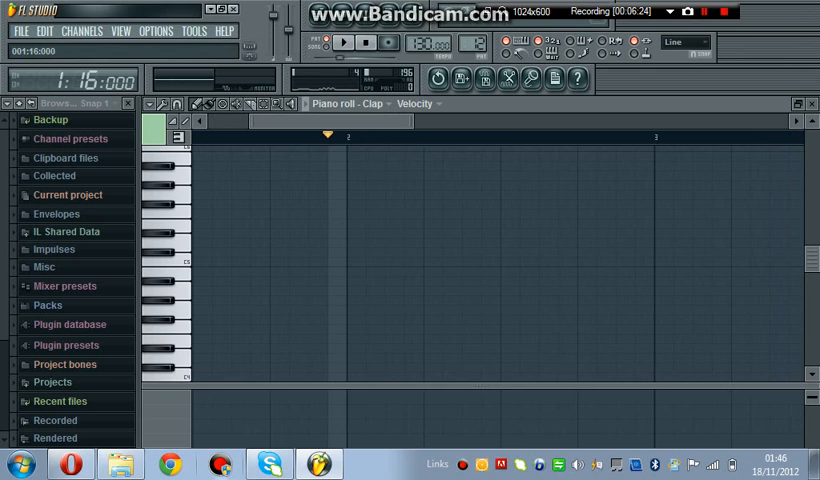
# Paste the two-row note pattern into the Kick piano roll and select its first note group
pyautogui.click(344, 42)
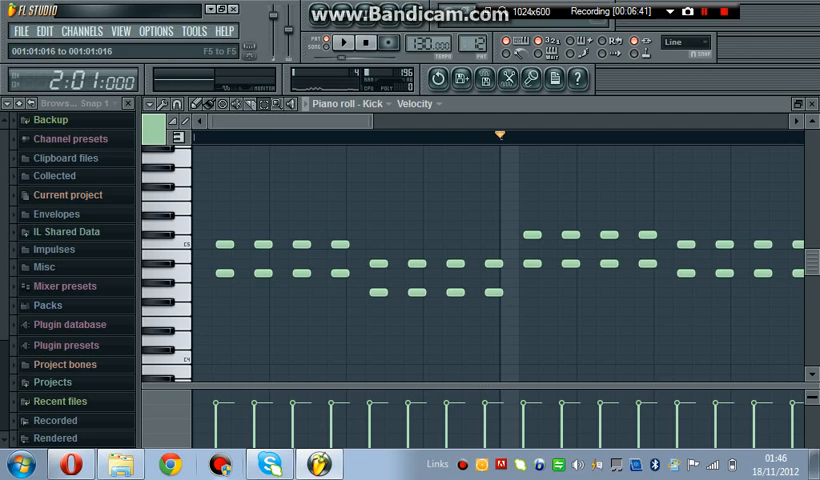
pyautogui.moveTo(210, 196); pyautogui.dragTo(548, 350)
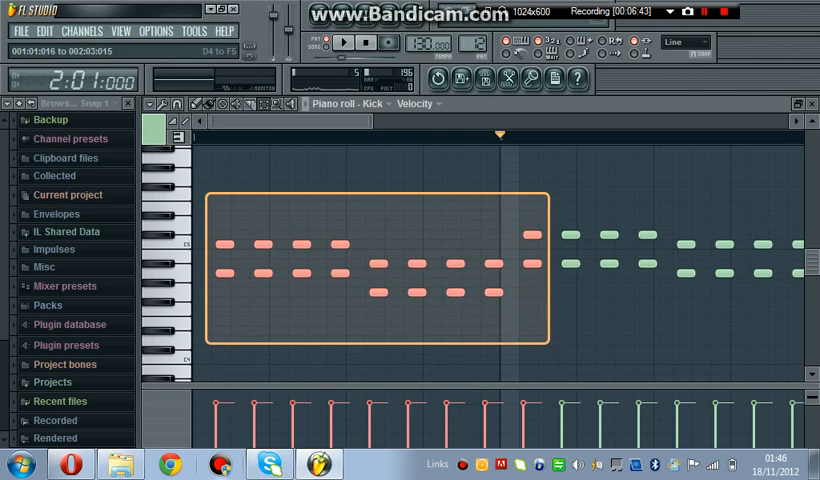